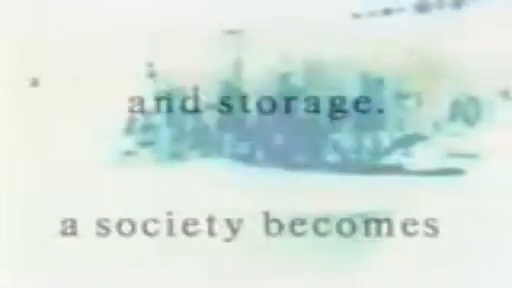
scroll(down, 3)
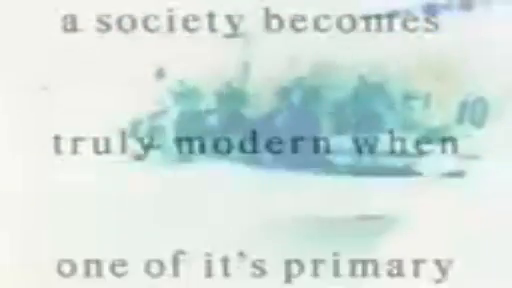